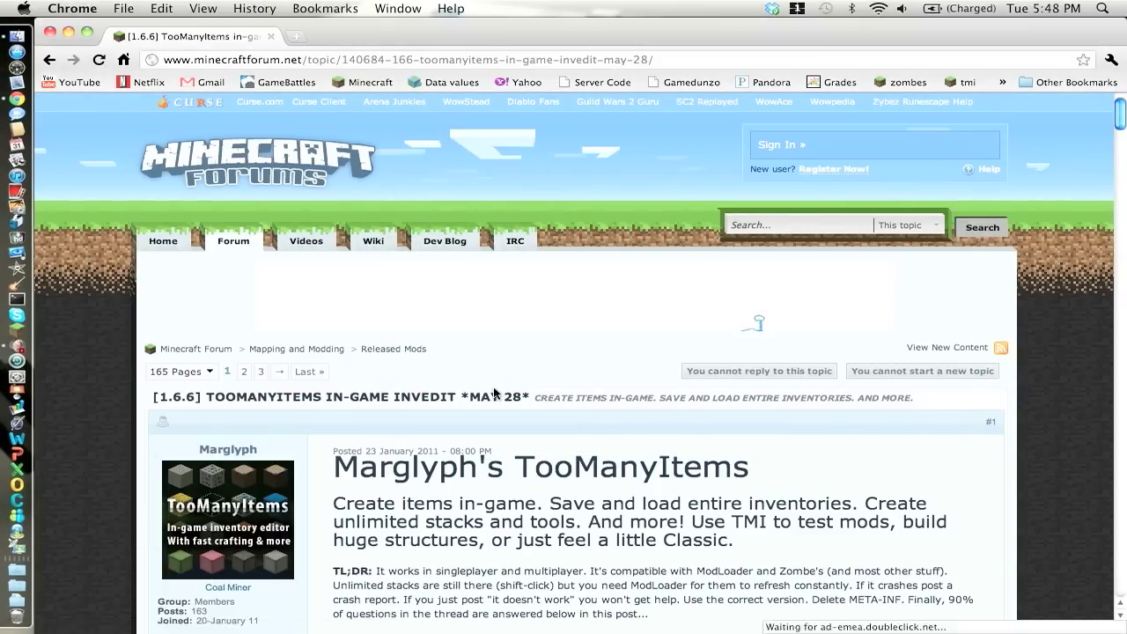
pyautogui.moveTo(817, 437)
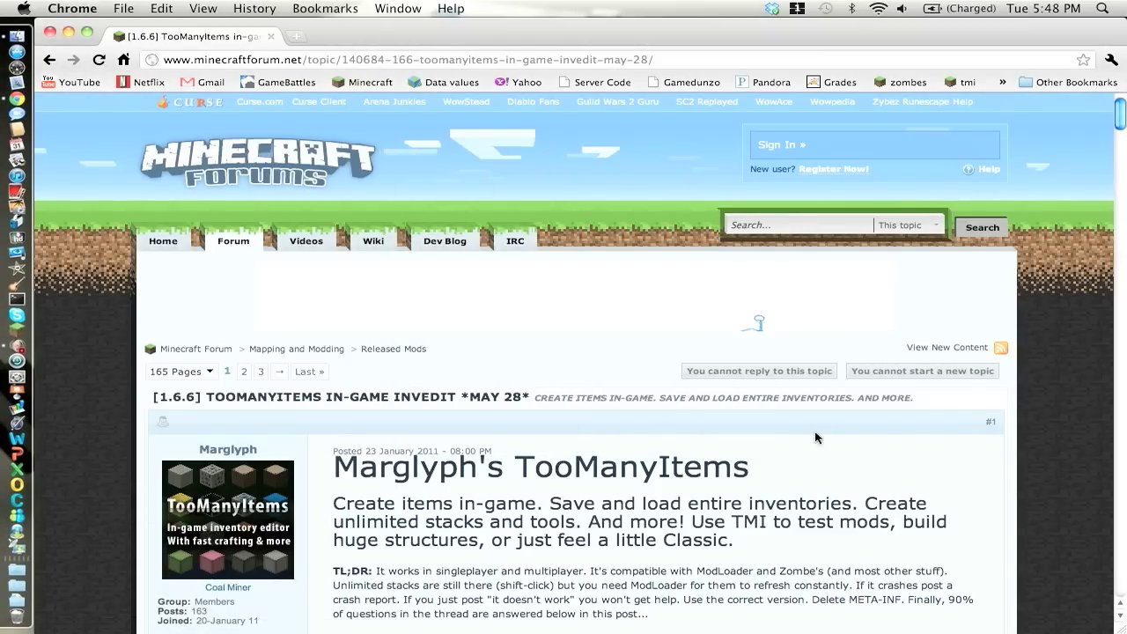
# - Read the TooManyItems thread's feature summary and scroll down to its Instructions section
pyautogui.moveTo(333, 504); pyautogui.dragTo(933, 522)
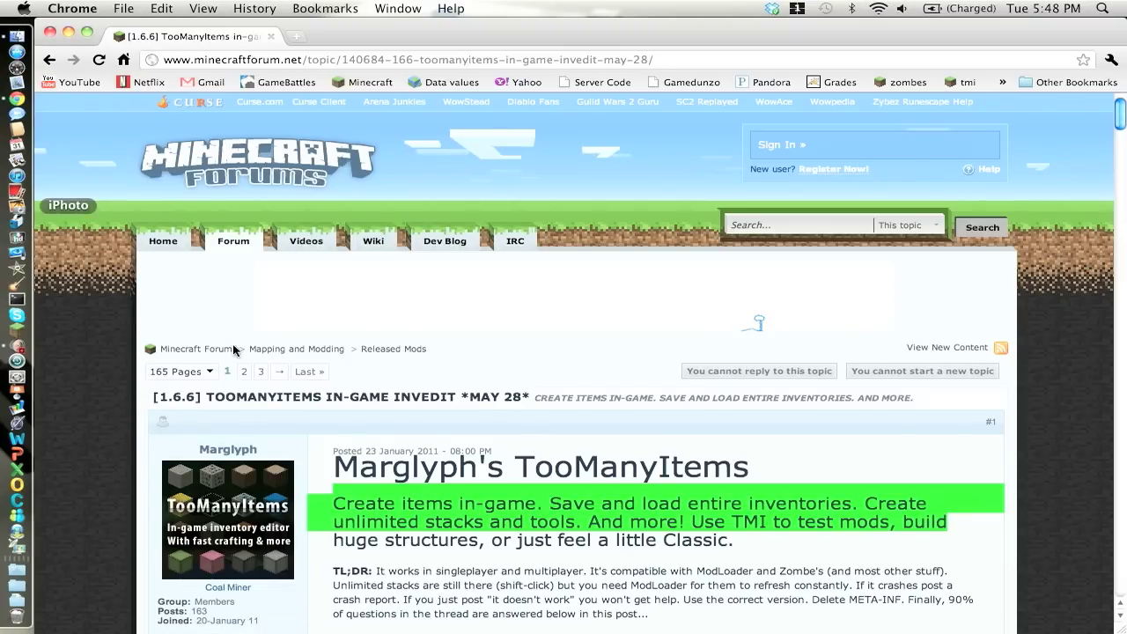
pyautogui.scroll(-3)
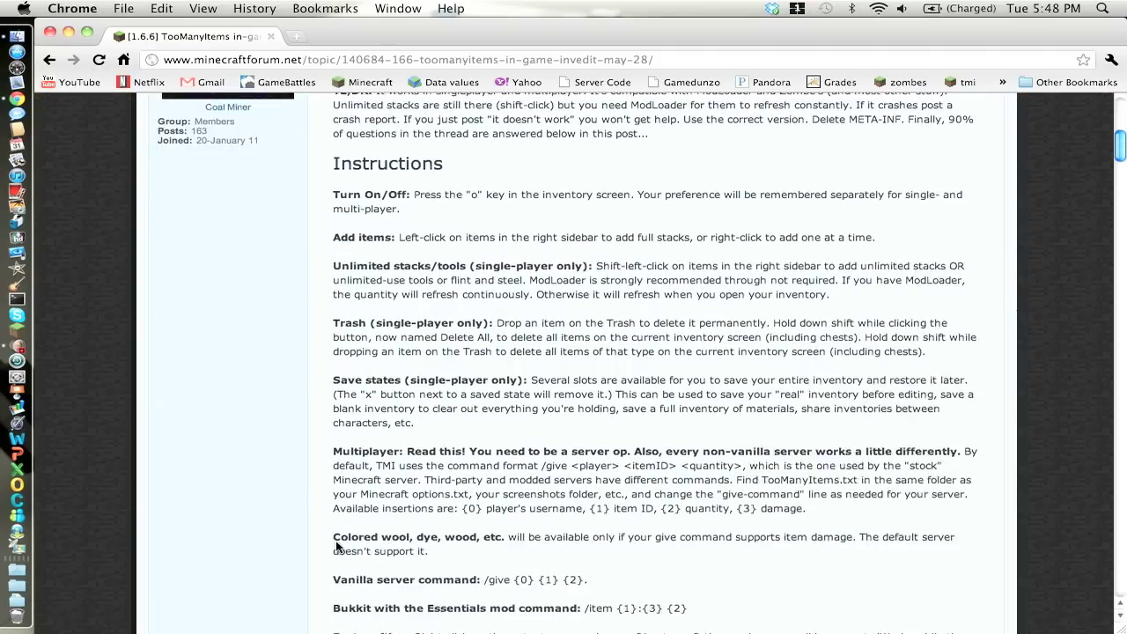
pyautogui.scroll(-3)
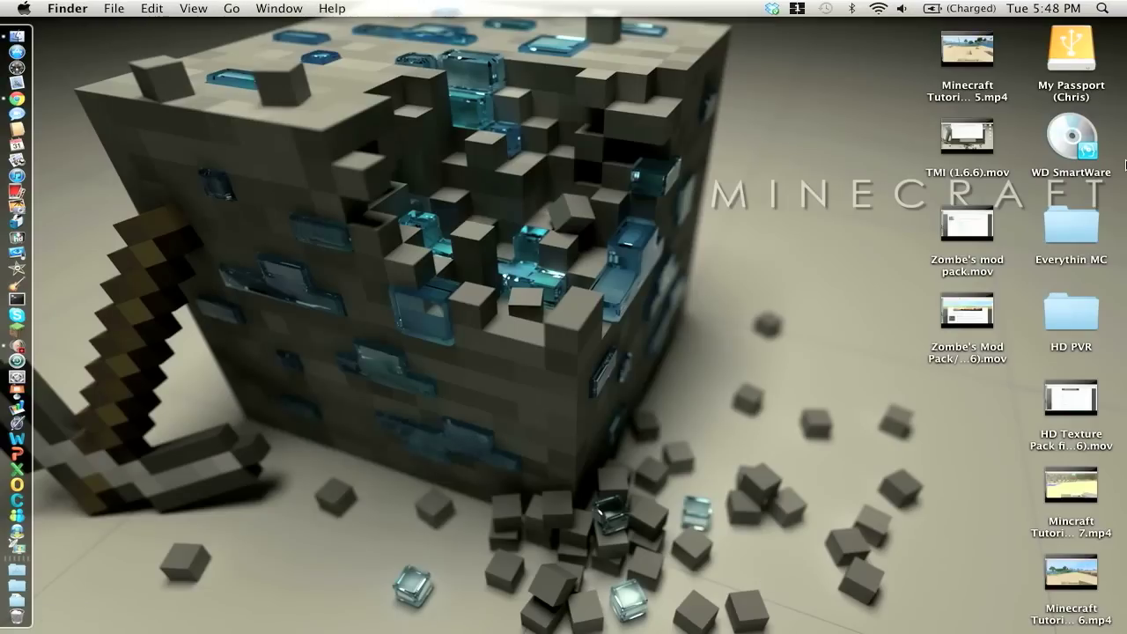
# - Navigate into Everythin MC and then the Moding tools [MC] folder with its mod files
pyautogui.doubleClick(1071, 229)
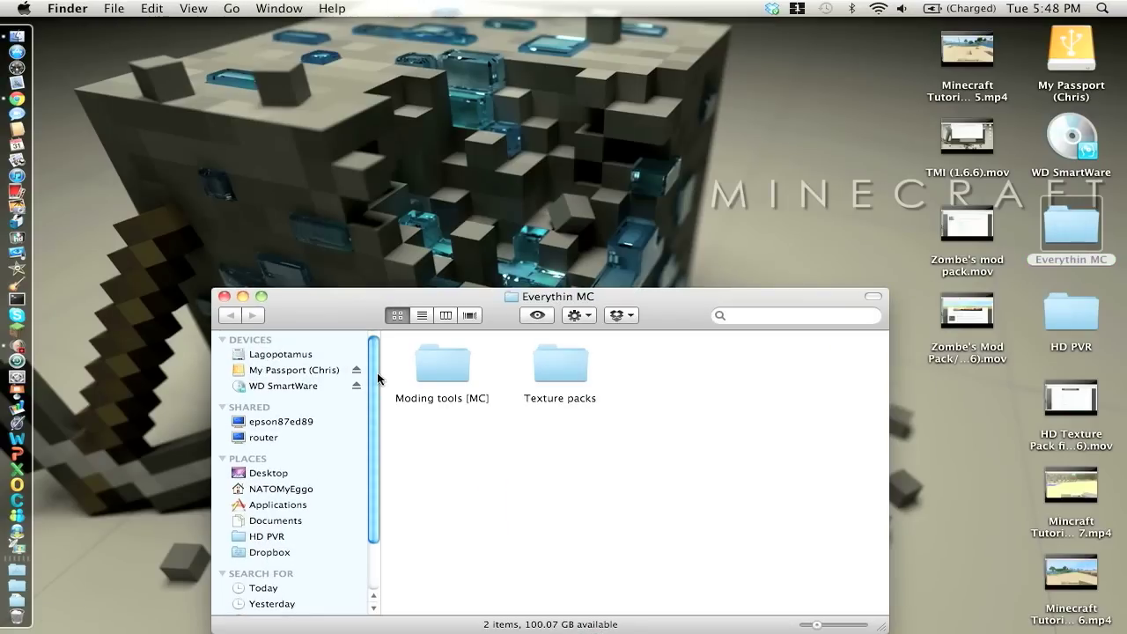
pyautogui.doubleClick(440, 363)
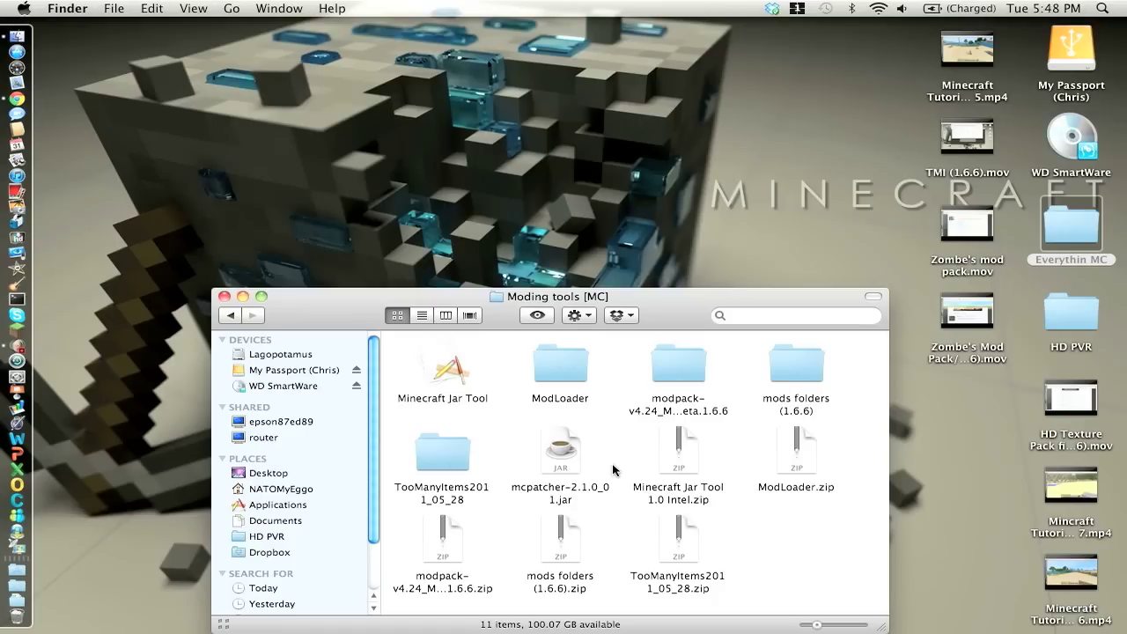
pyautogui.moveTo(402, 476)
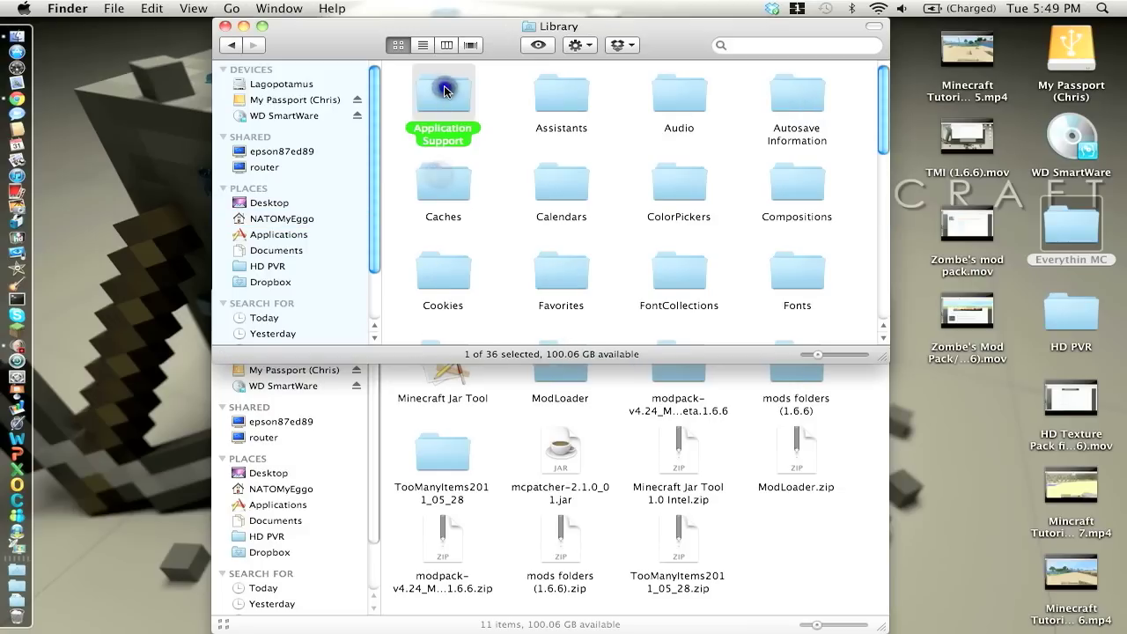
# - Navigate through Application Support into the minecraft game folder
pyautogui.doubleClick(444, 91)
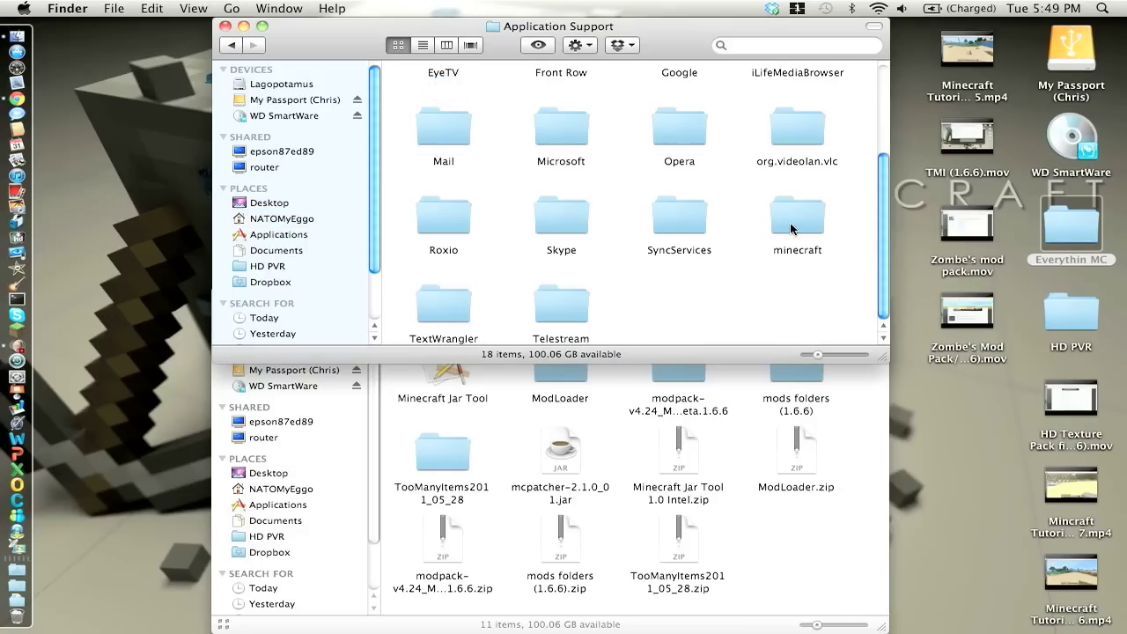
pyautogui.doubleClick(797, 218)
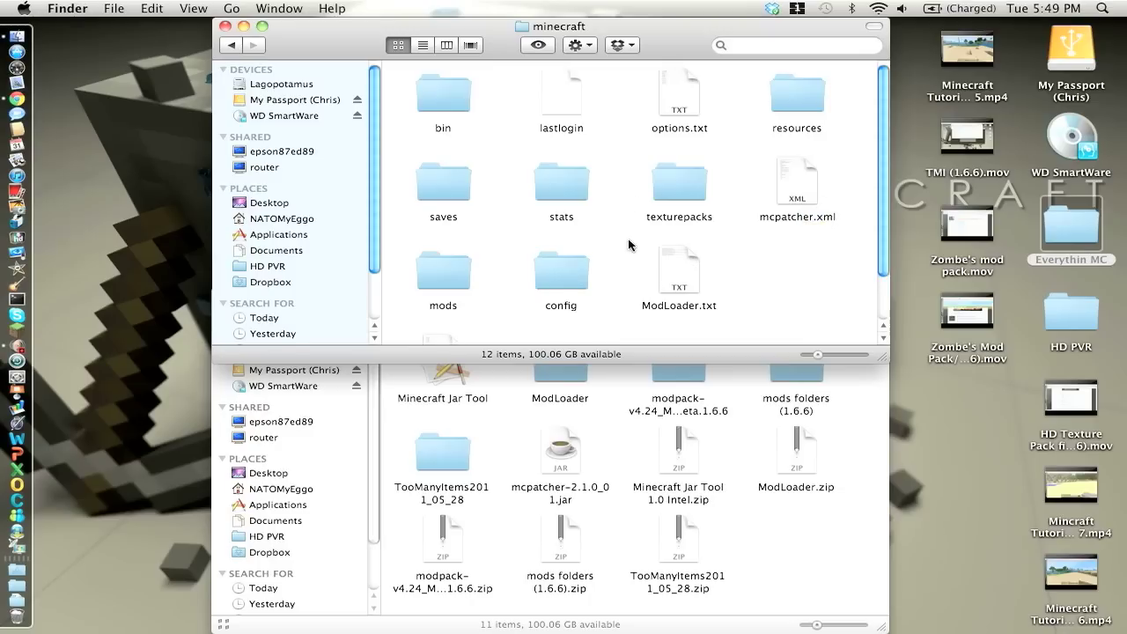
pyautogui.scroll(-3)
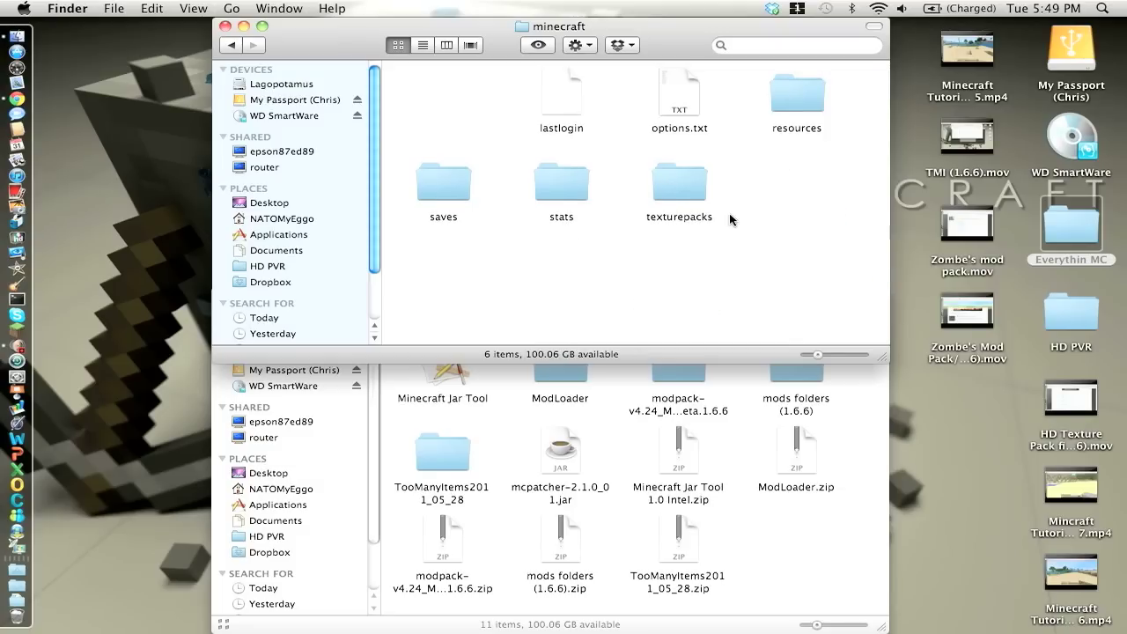
# - Confirm the texturepacks folder is empty and return to the minecraft folder
pyautogui.click(680, 180)
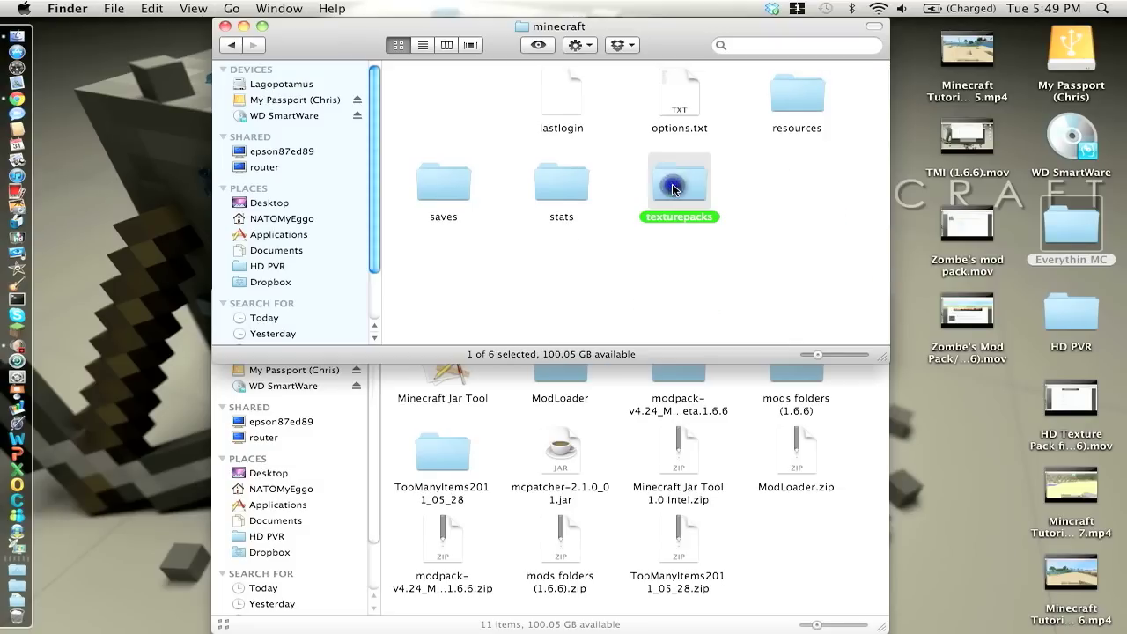
pyautogui.doubleClick(680, 180)
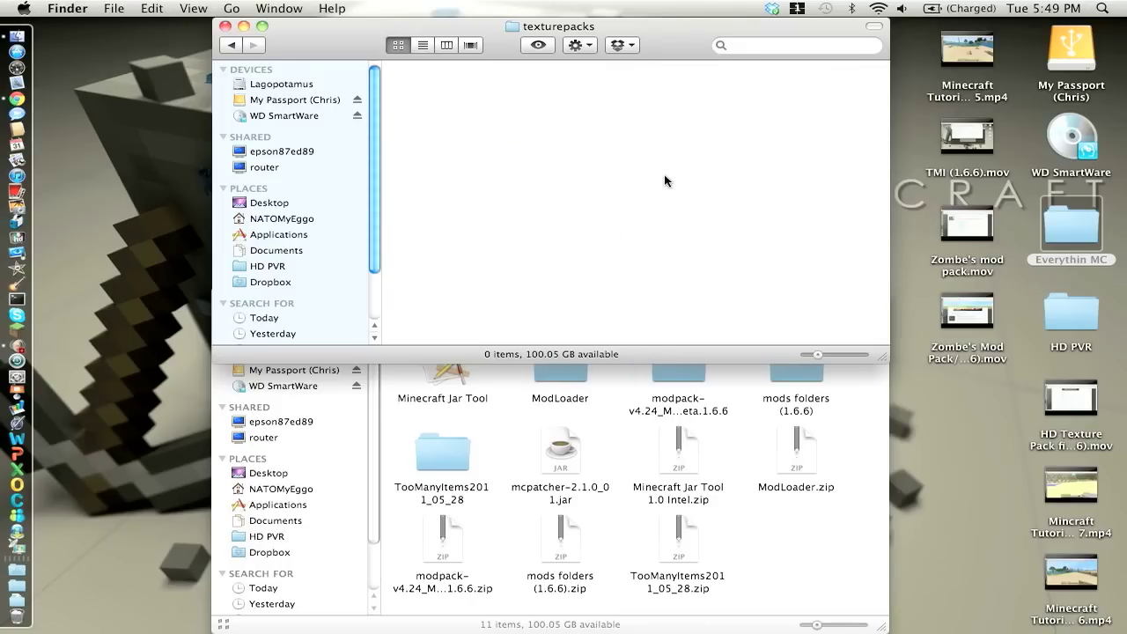
pyautogui.click(231, 46)
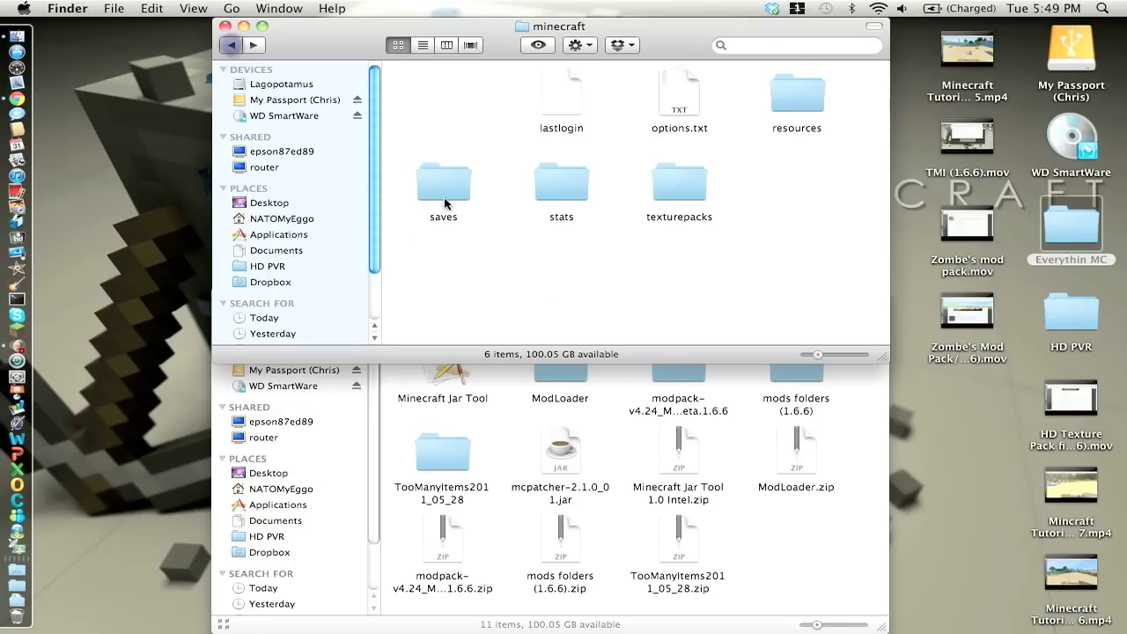
pyautogui.moveTo(16, 332)
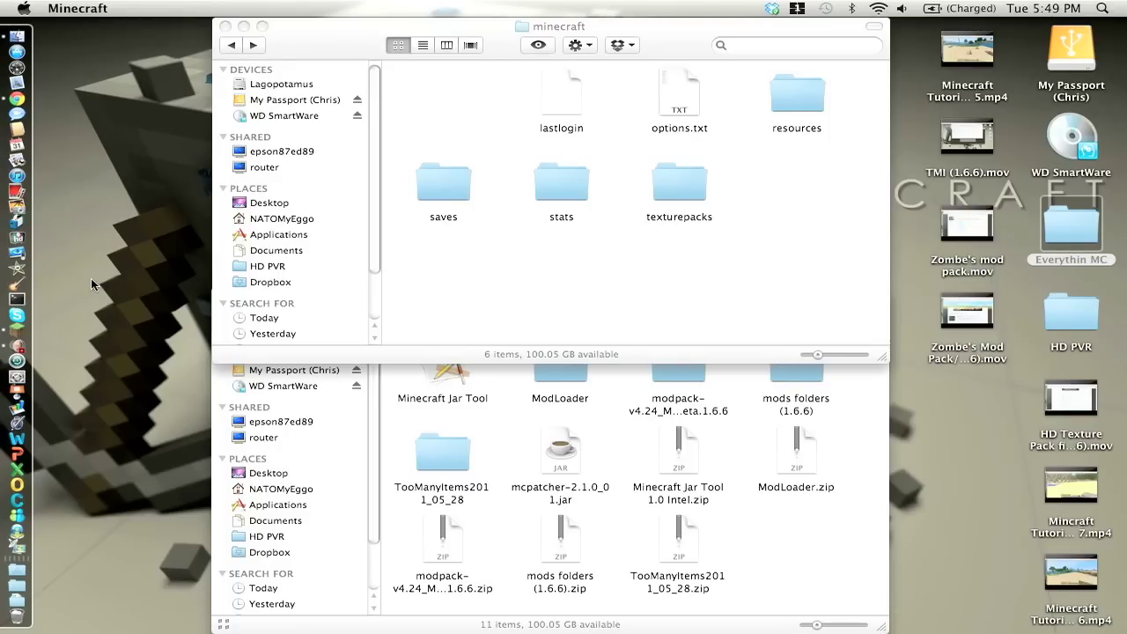
pyautogui.moveTo(160, 539)
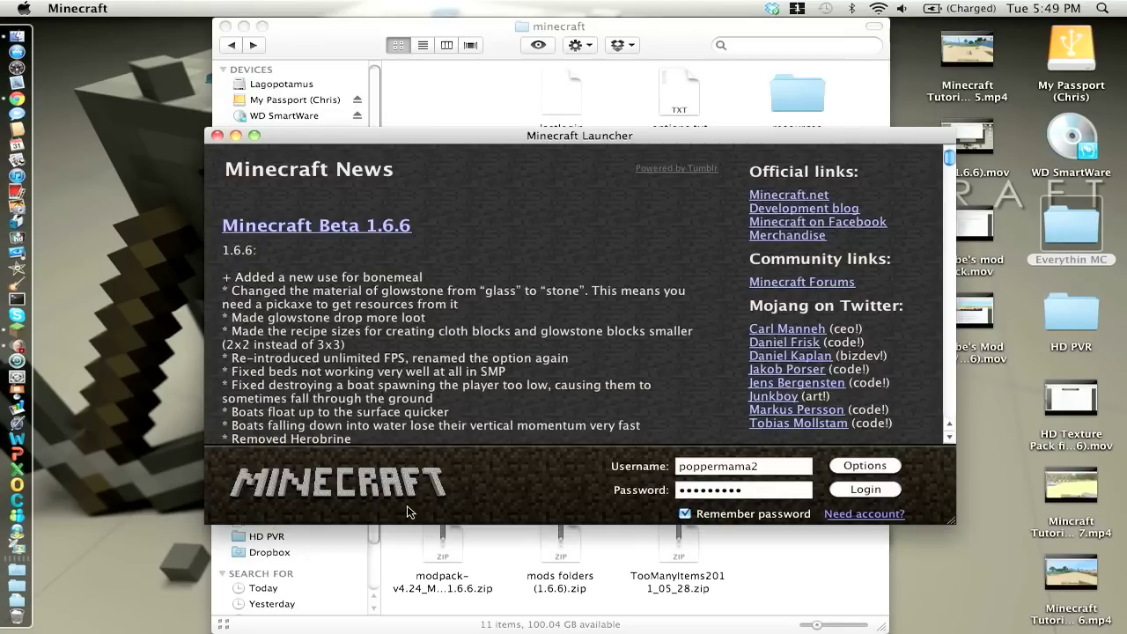
# - Log in so Minecraft re-downloads bin, then select the TooManyItems2011_05_28 class files
pyautogui.click(864, 490)
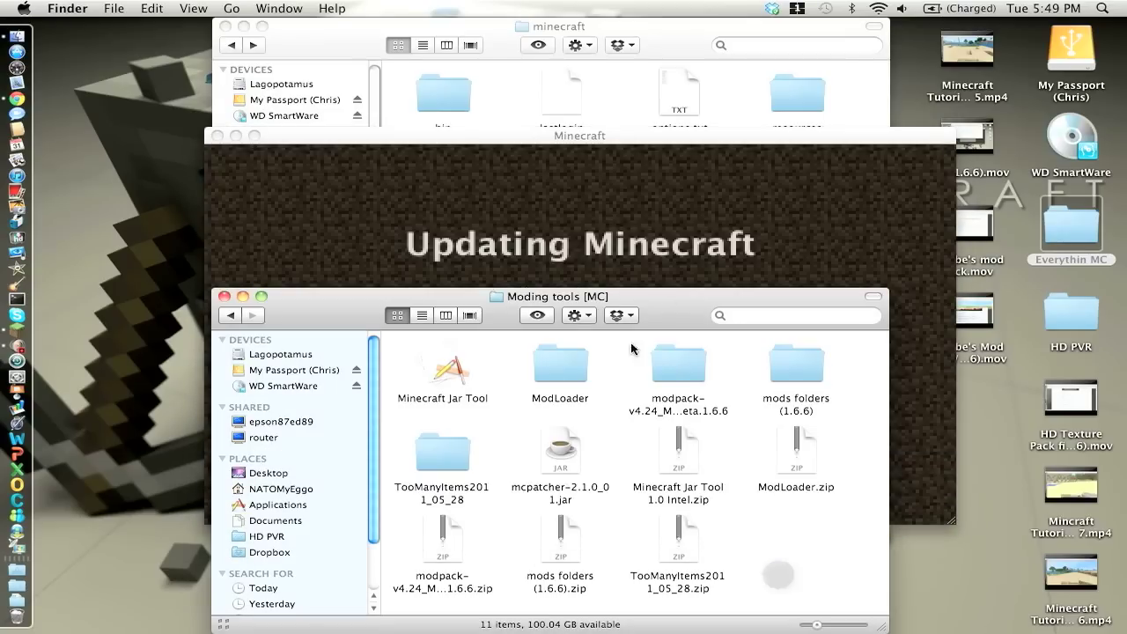
pyautogui.click(443, 451)
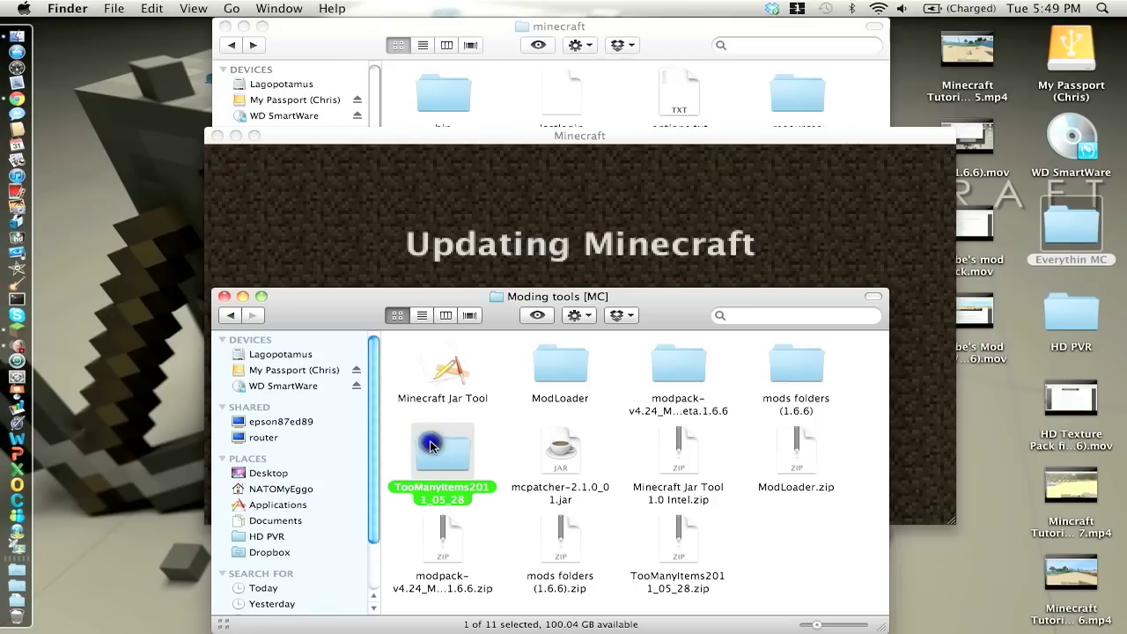
pyautogui.doubleClick(443, 451)
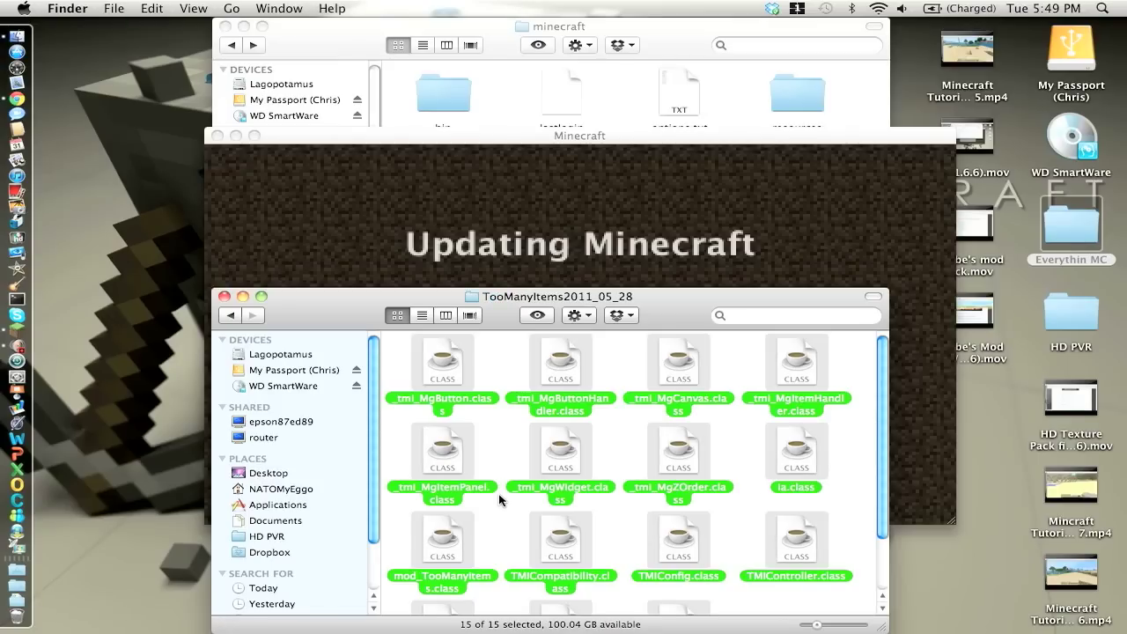
pyautogui.click(796, 451)
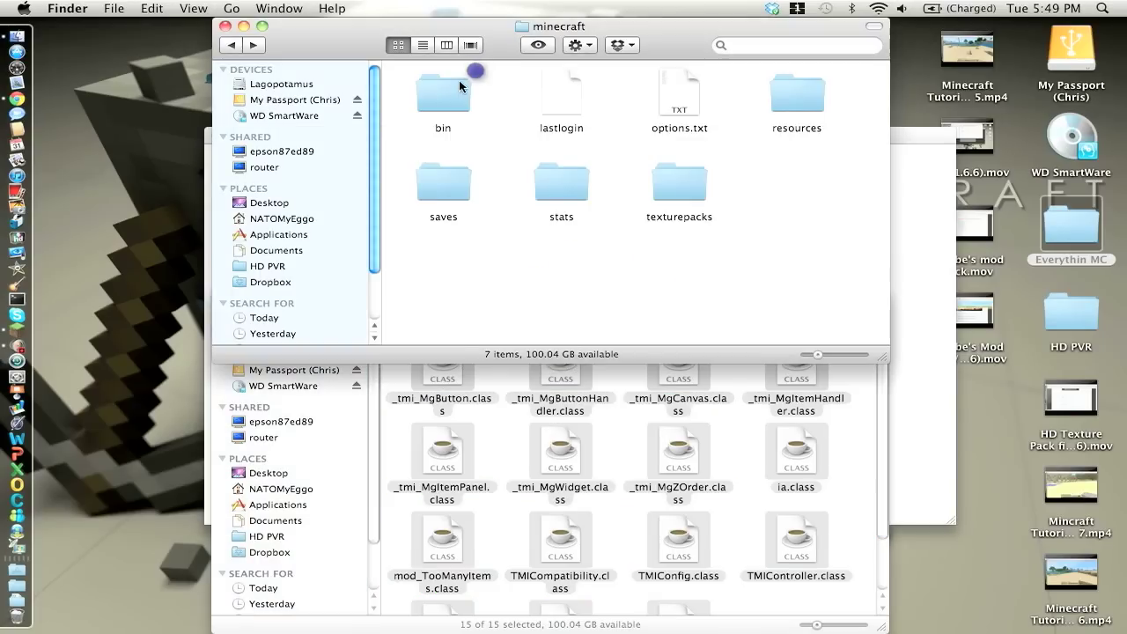
# - Extract minecraft.jar from the bin folder using Archive Utility
pyautogui.doubleClick(443, 92)
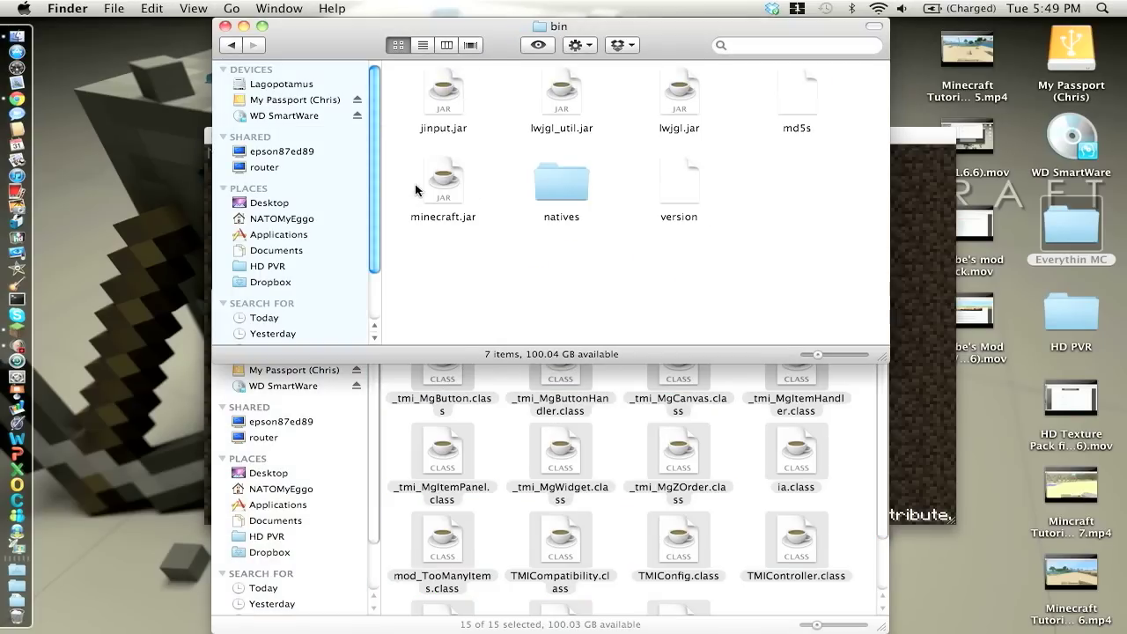
pyautogui.rightClick(443, 179)
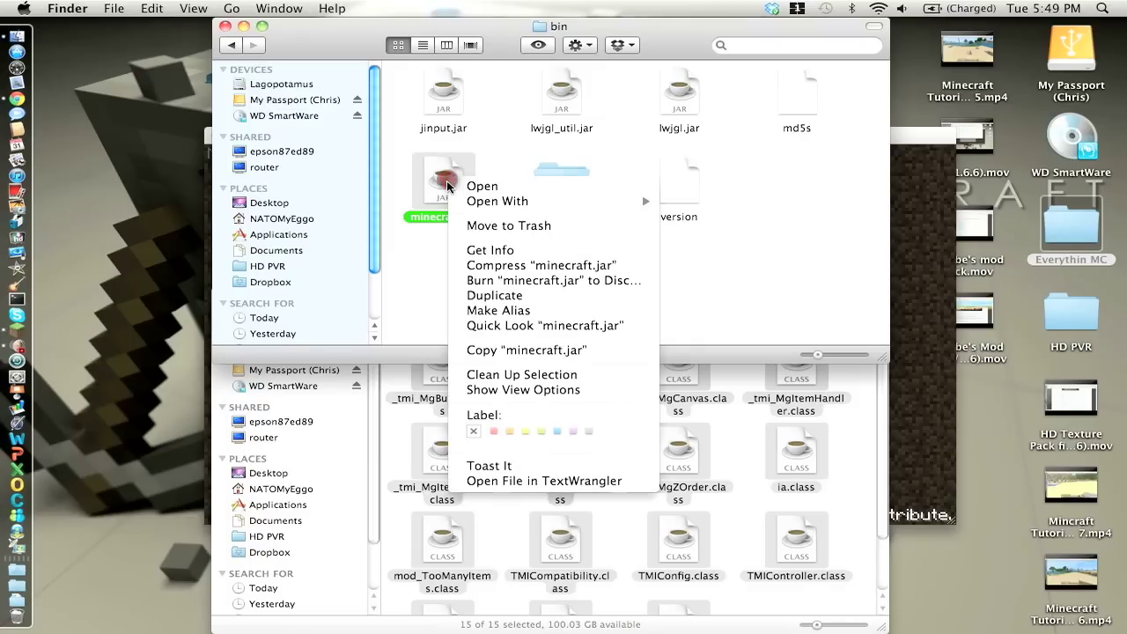
pyautogui.click(696, 278)
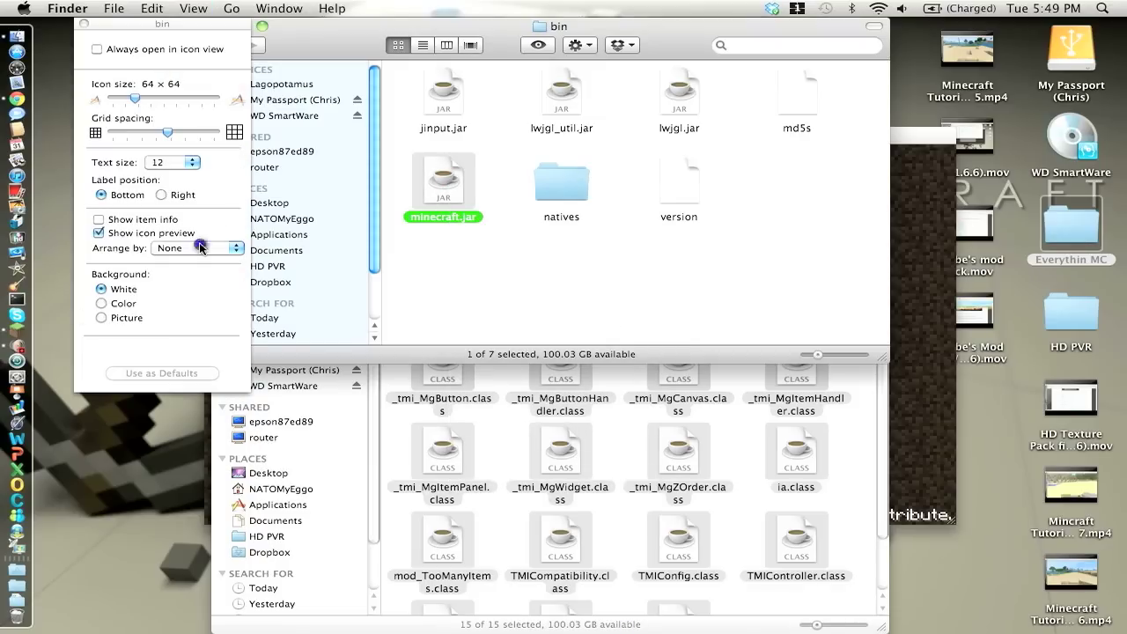
pyautogui.click(192, 247)
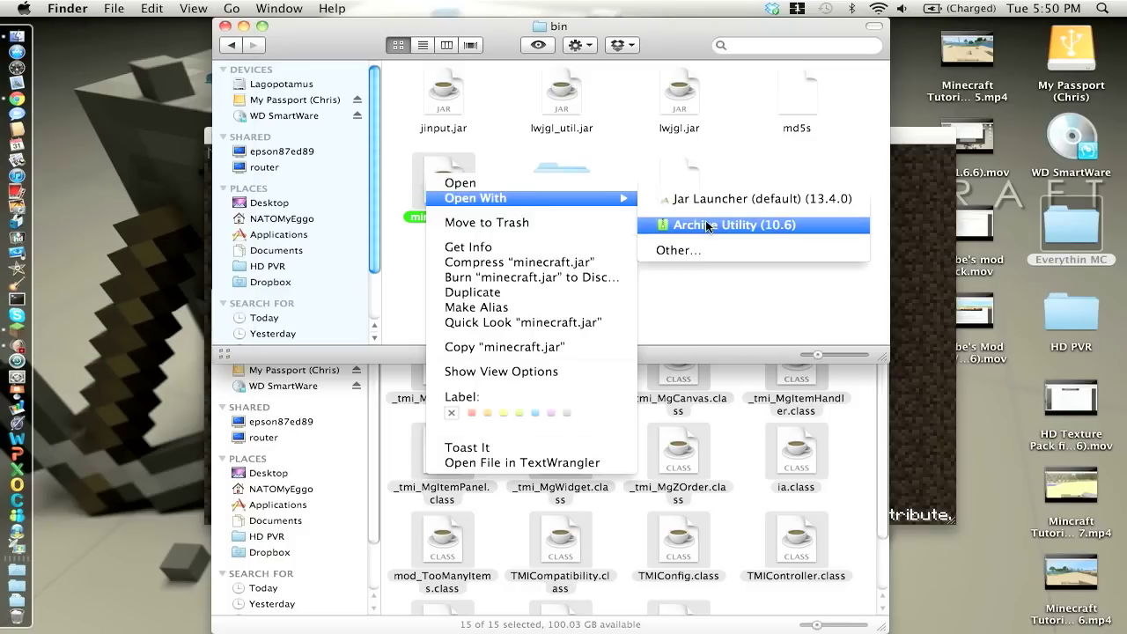
pyautogui.click(736, 225)
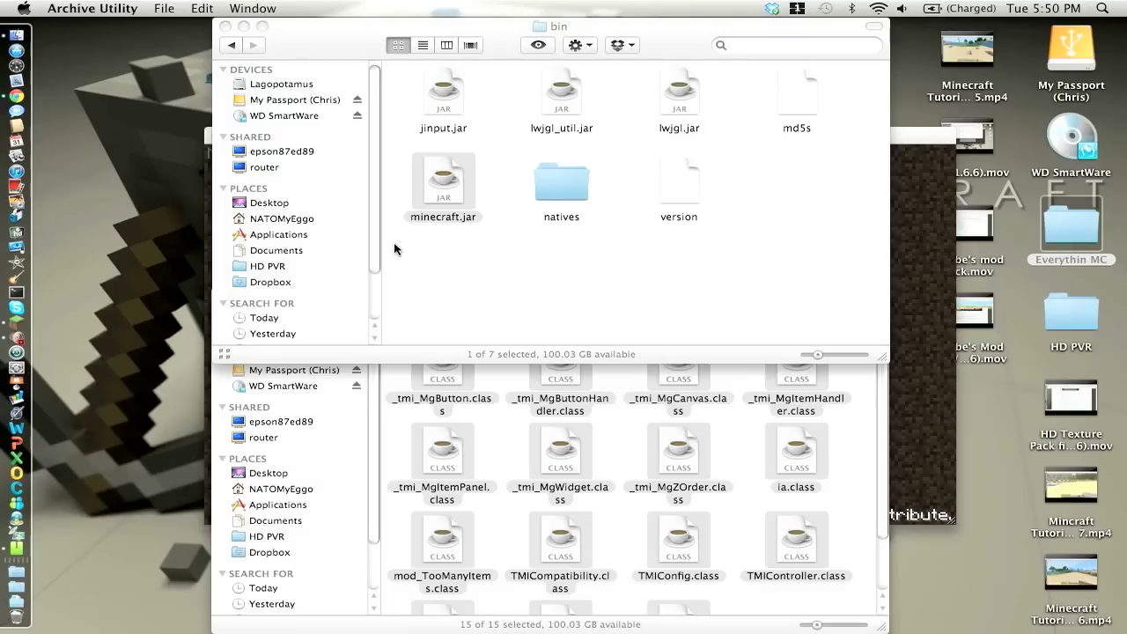
# - Browse the unpacked minecraft.jar folder and change its item arrangement via view options
pyautogui.doubleClick(444, 177)
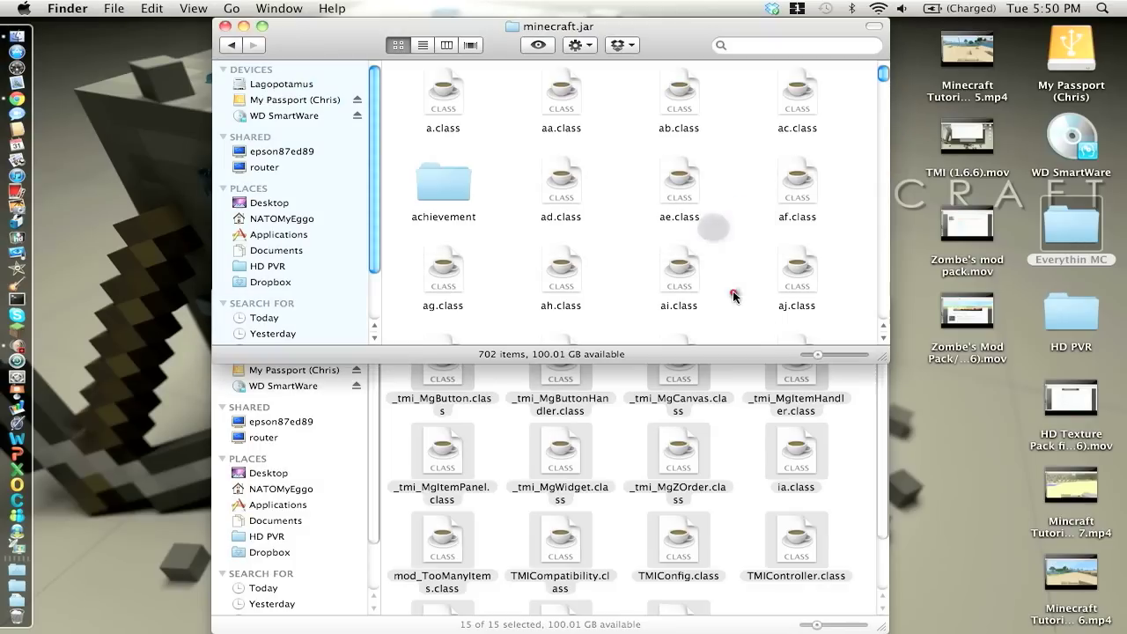
pyautogui.rightClick(736, 297)
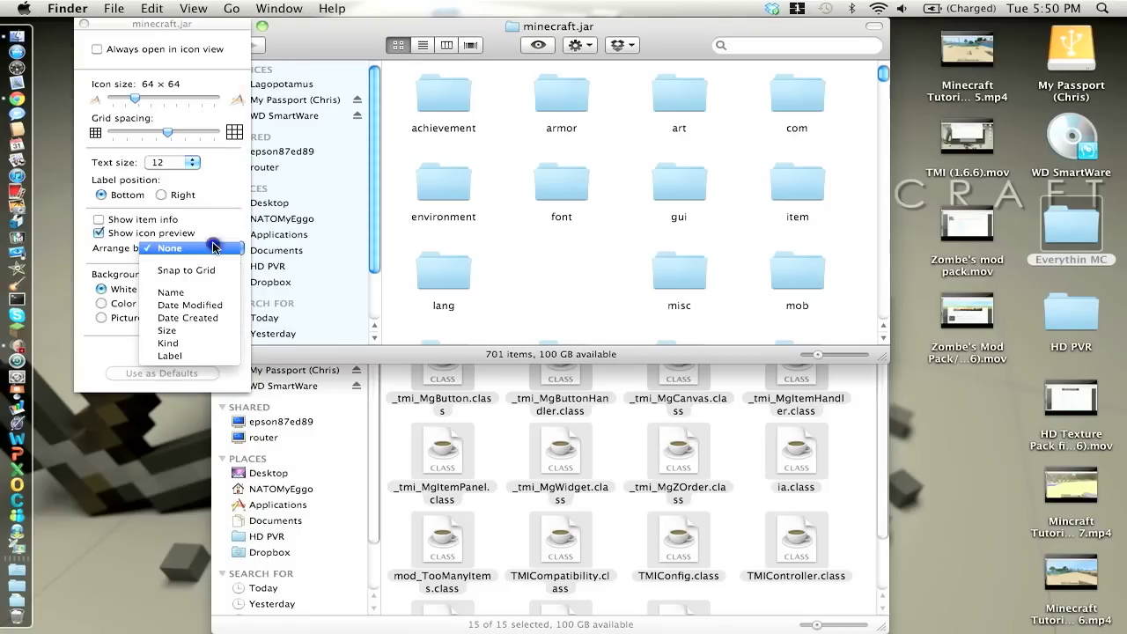
pyautogui.click(170, 293)
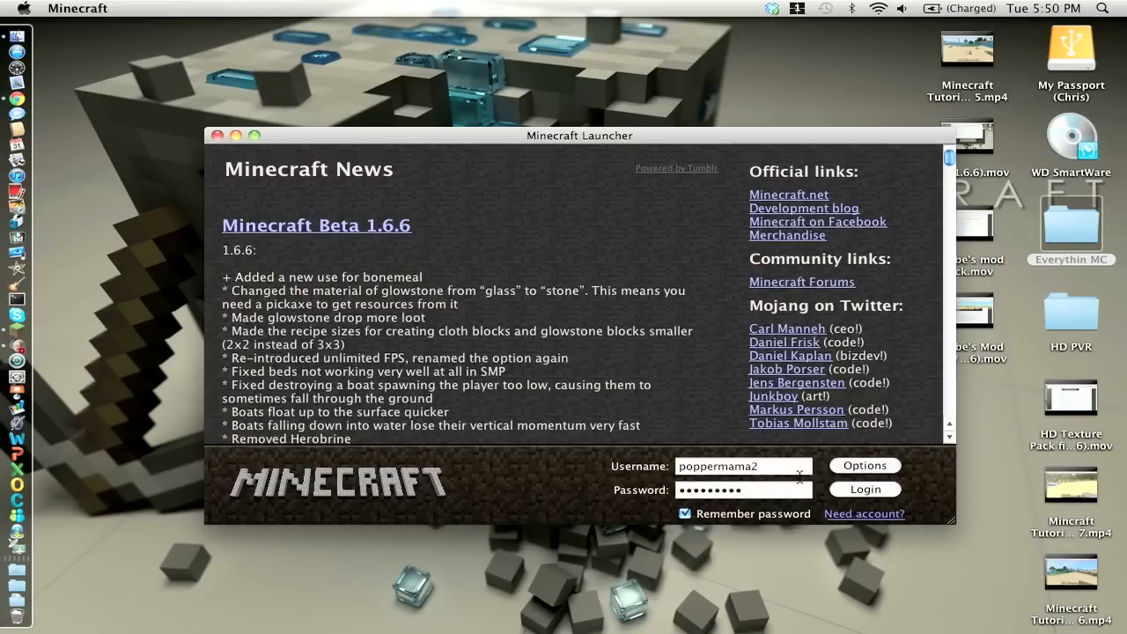
# - Log in, play a saved singleplayer world, and bring up the TooManyItems inventory editor
pyautogui.click(863, 490)
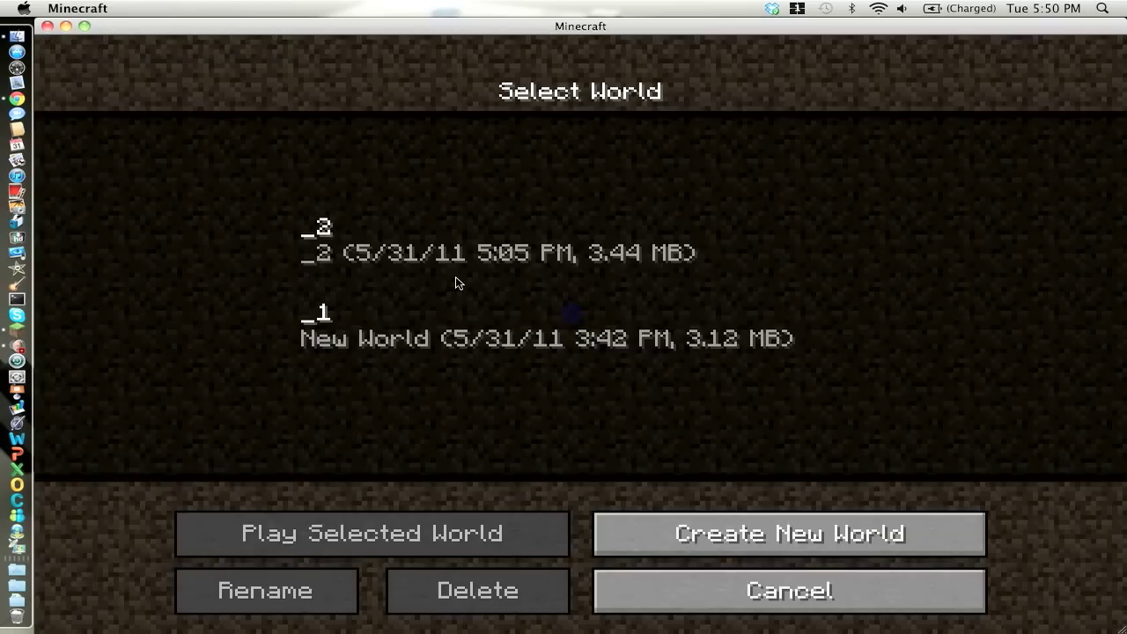
pyautogui.click(372, 532)
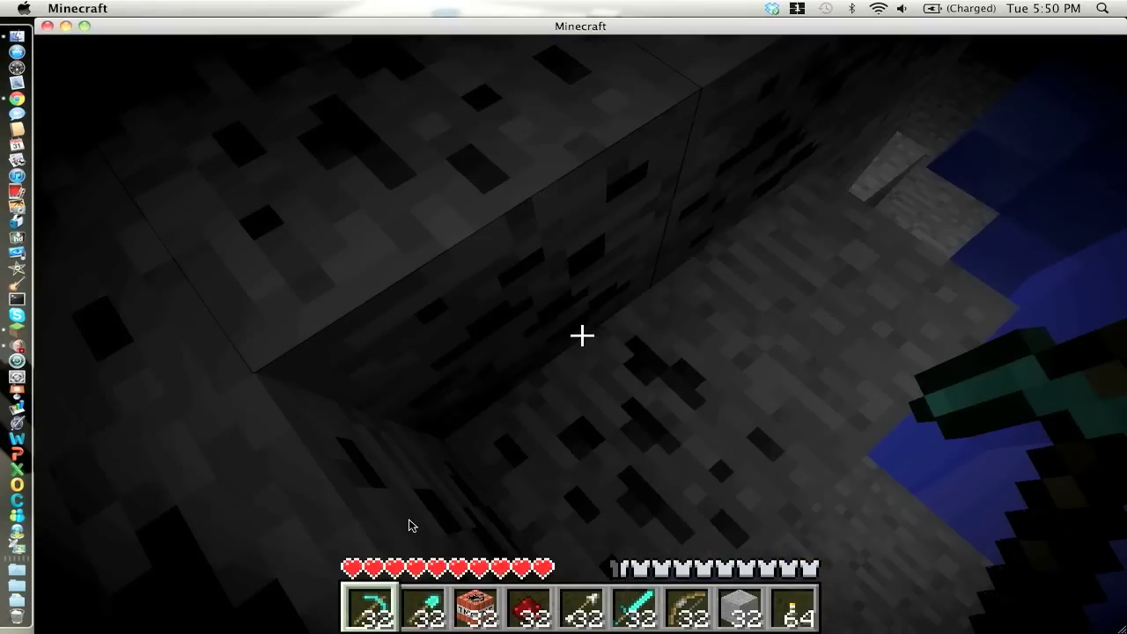
pyautogui.moveTo(581, 334)
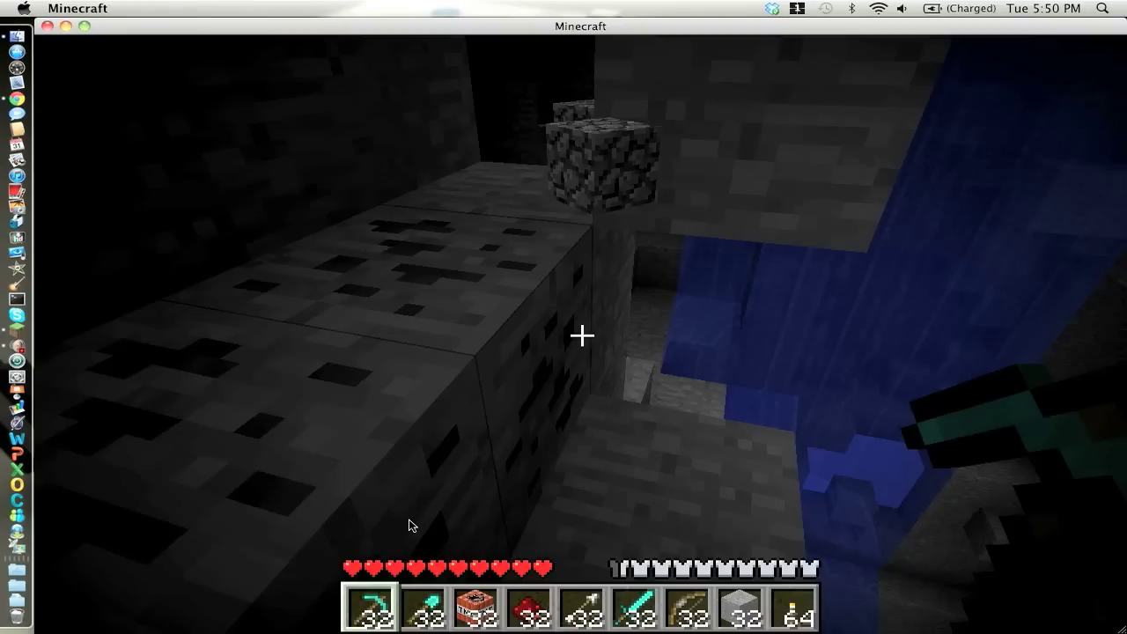
pyautogui.press('e')
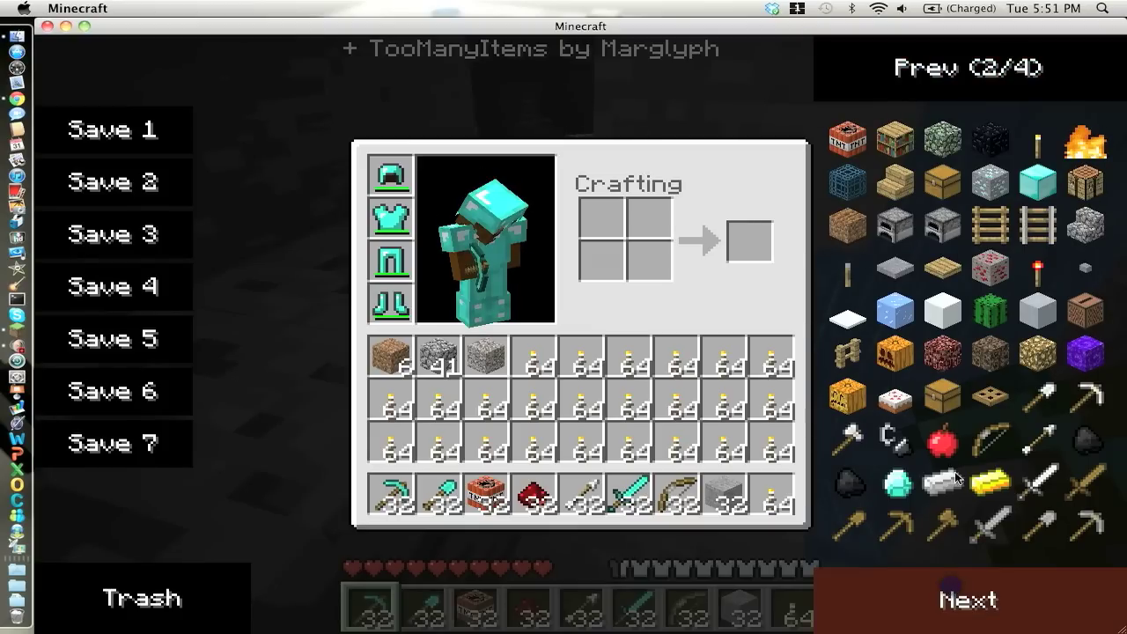
# - Page to the next item list and store the current inventory in save slot 5
pyautogui.click(967, 599)
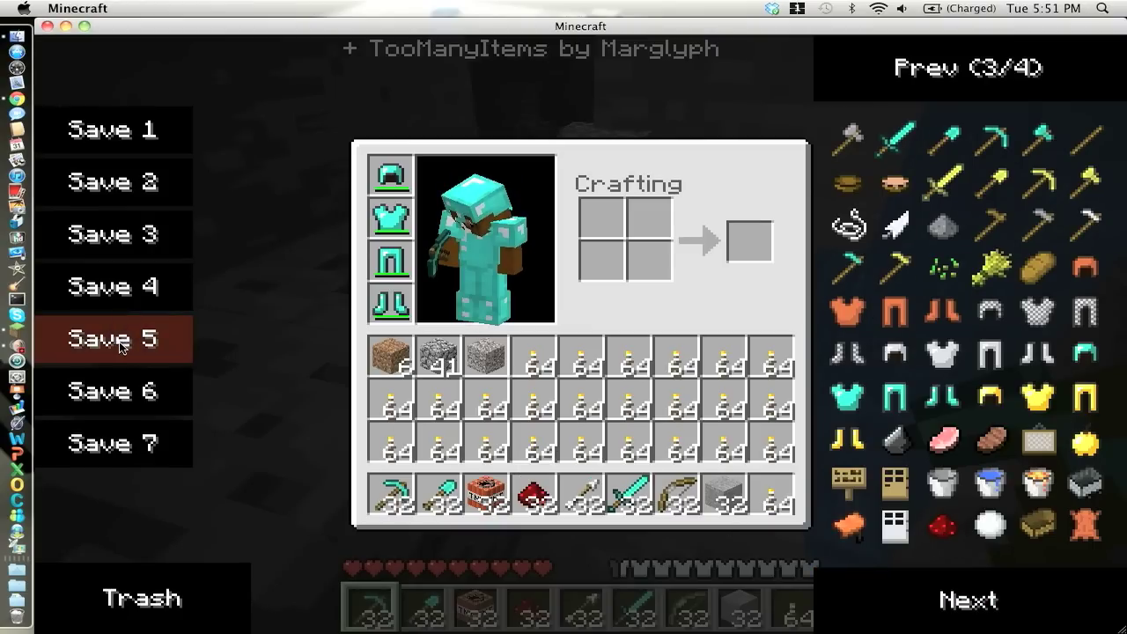
pyautogui.click(113, 338)
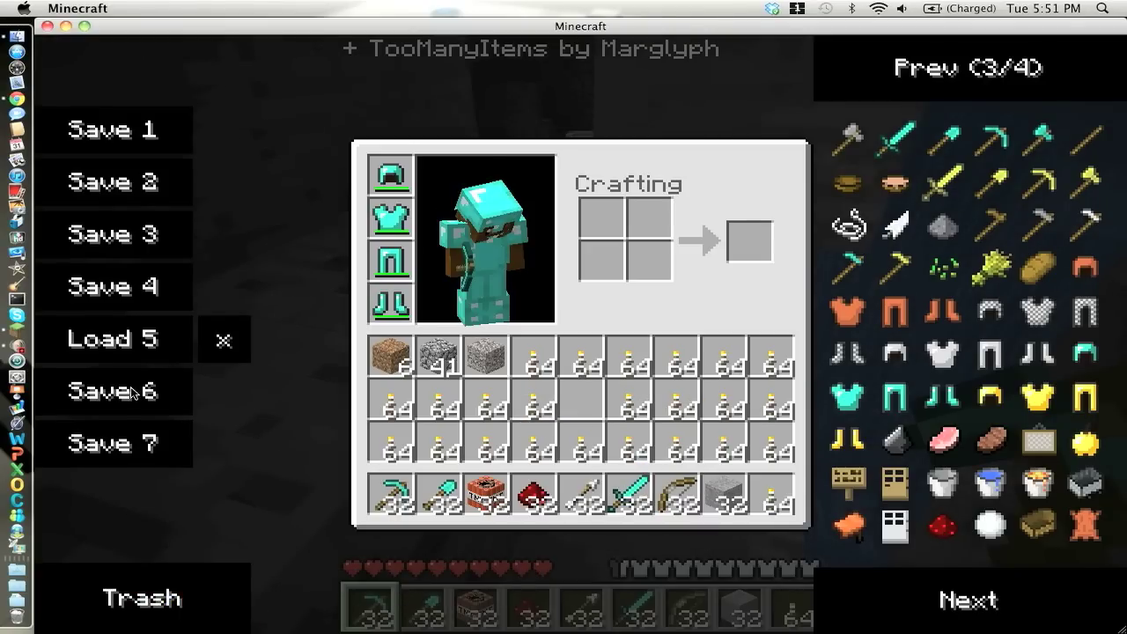
pyautogui.click(113, 391)
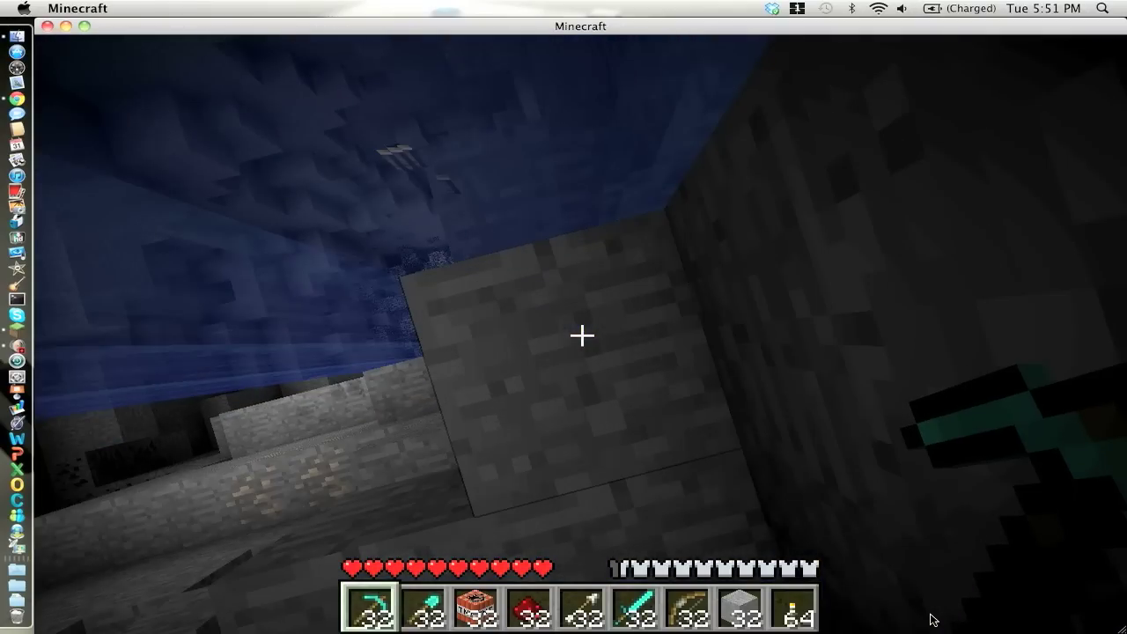
# - Reopen the inventory editor, save to slot 6, and page back to the first item list
pyautogui.press('e')
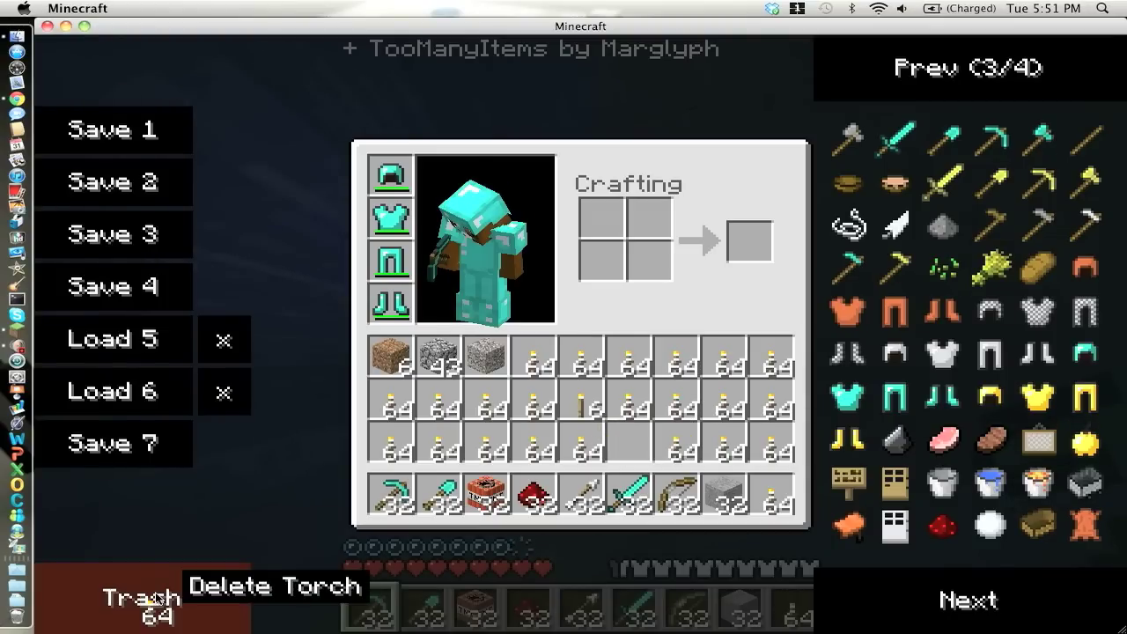
pyautogui.moveTo(408, 423)
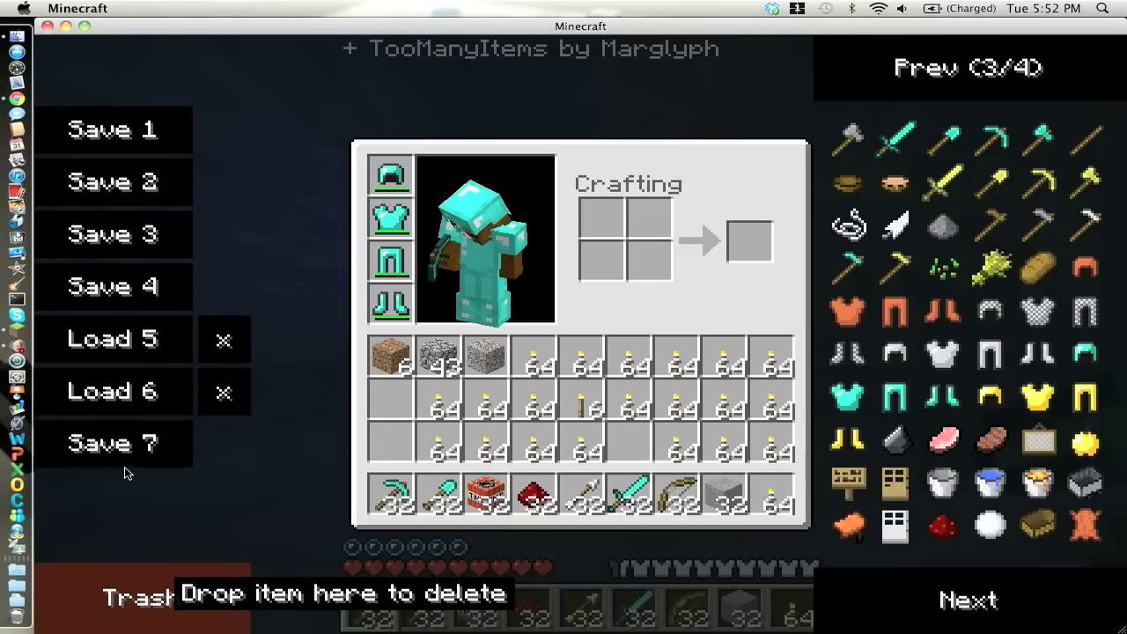
pyautogui.moveTo(437, 356)
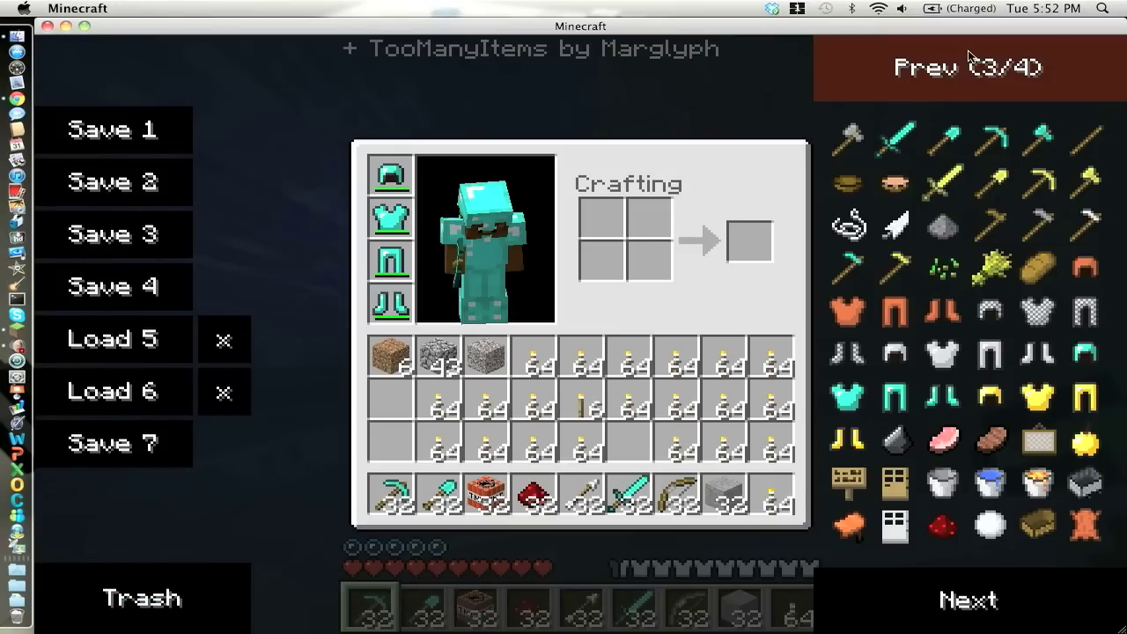
pyautogui.click(967, 67)
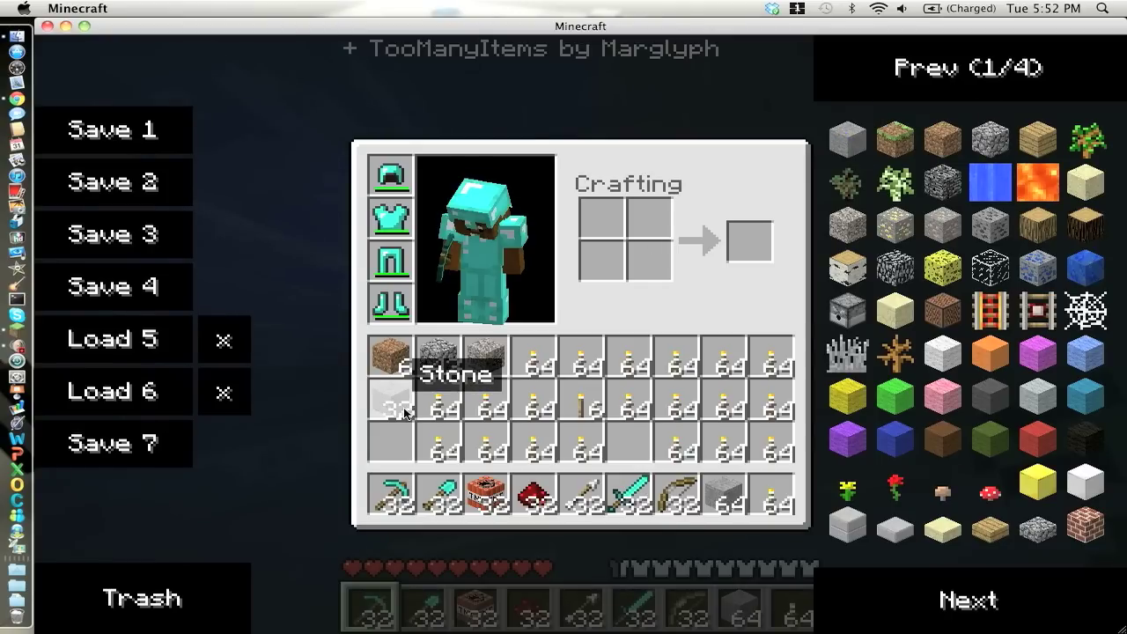
pyautogui.moveTo(379, 391)
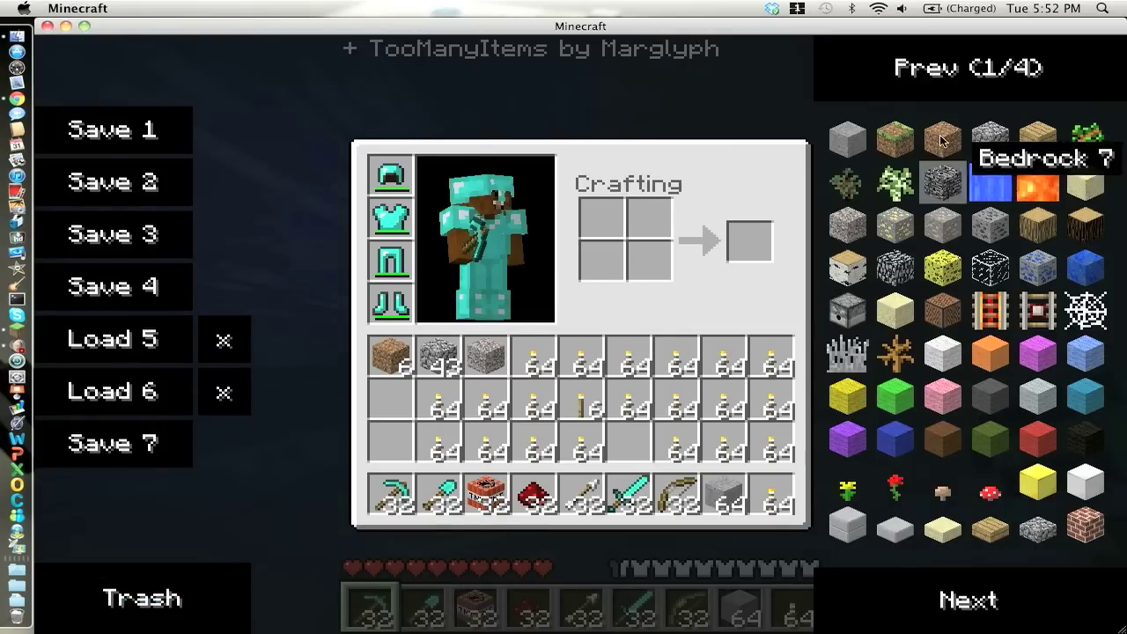
pyautogui.moveTo(895, 138)
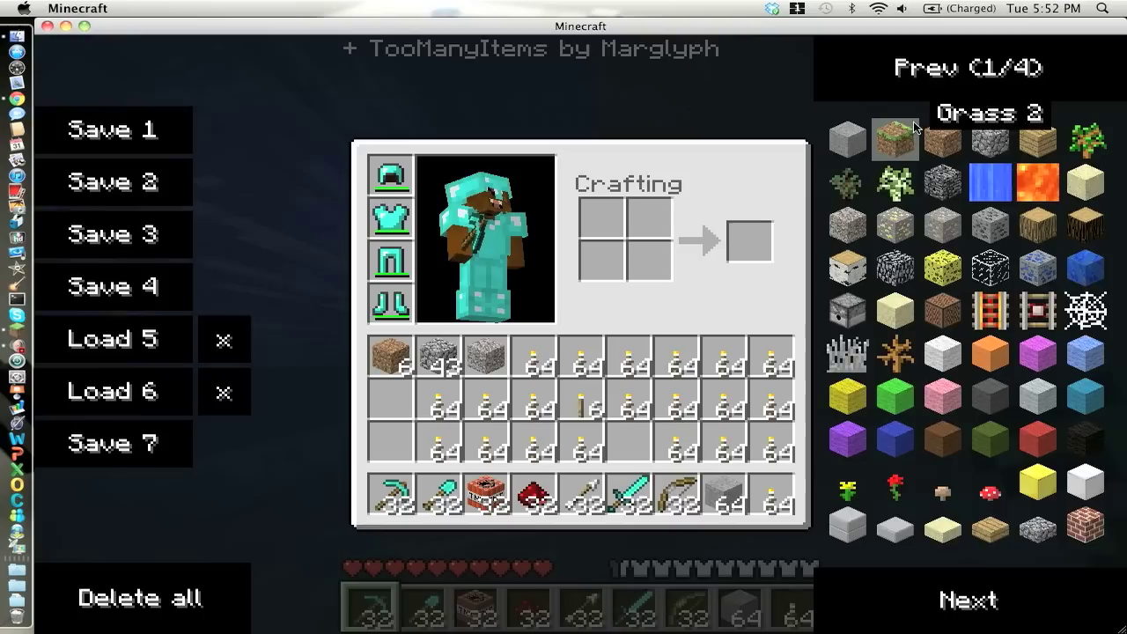